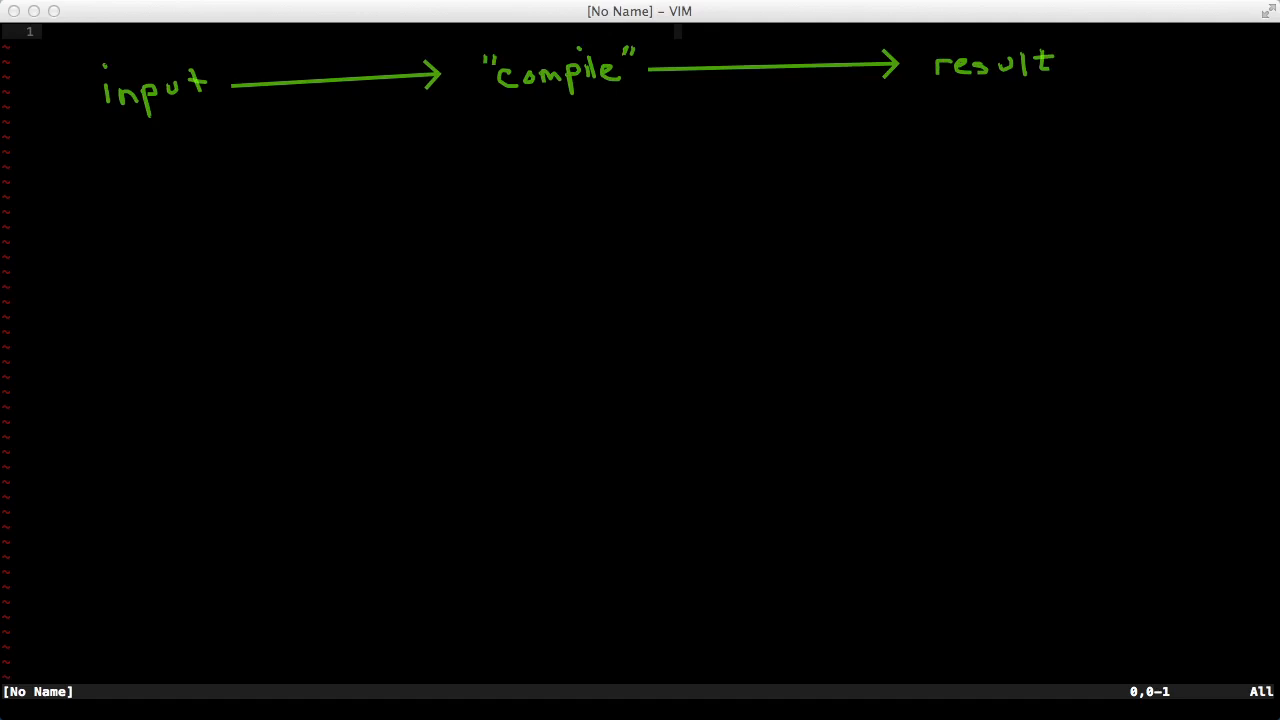
Step: Sketch the {{color}} template compiling into function(context) that renders <div>blue</div>
{"action": "type", "text": "\"<div>"}
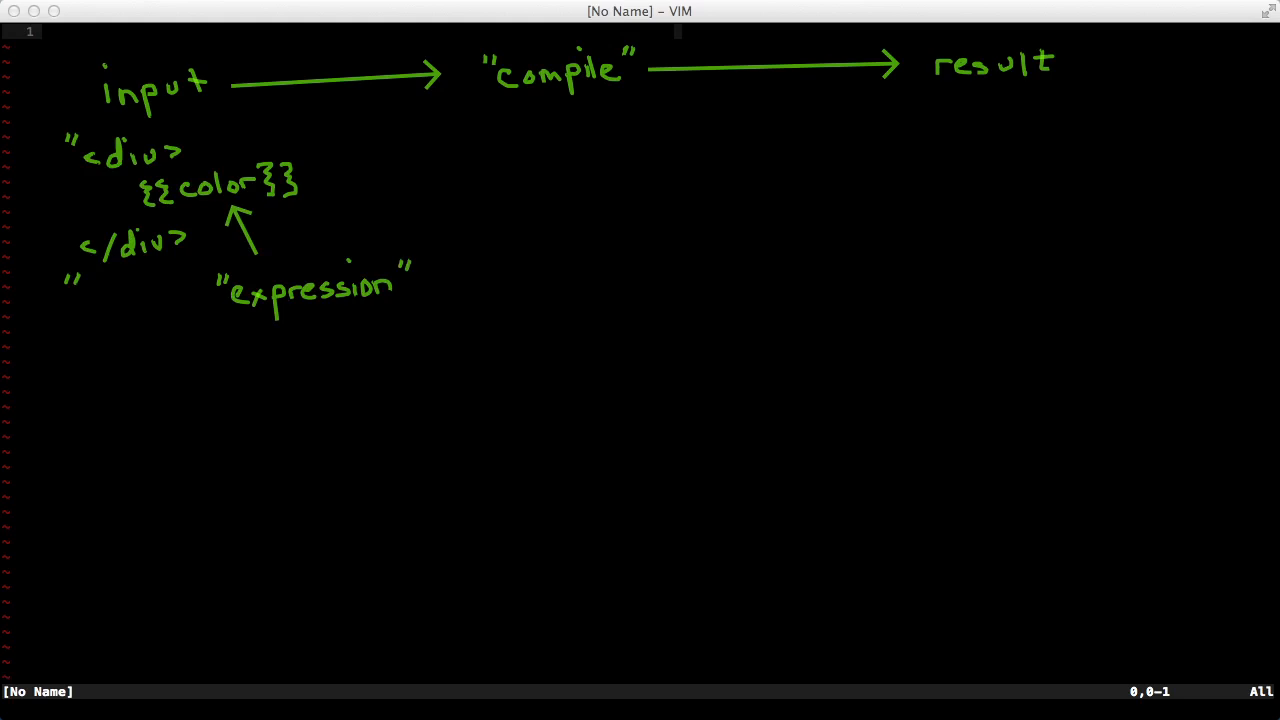
{"action": "type", "text": "function"}
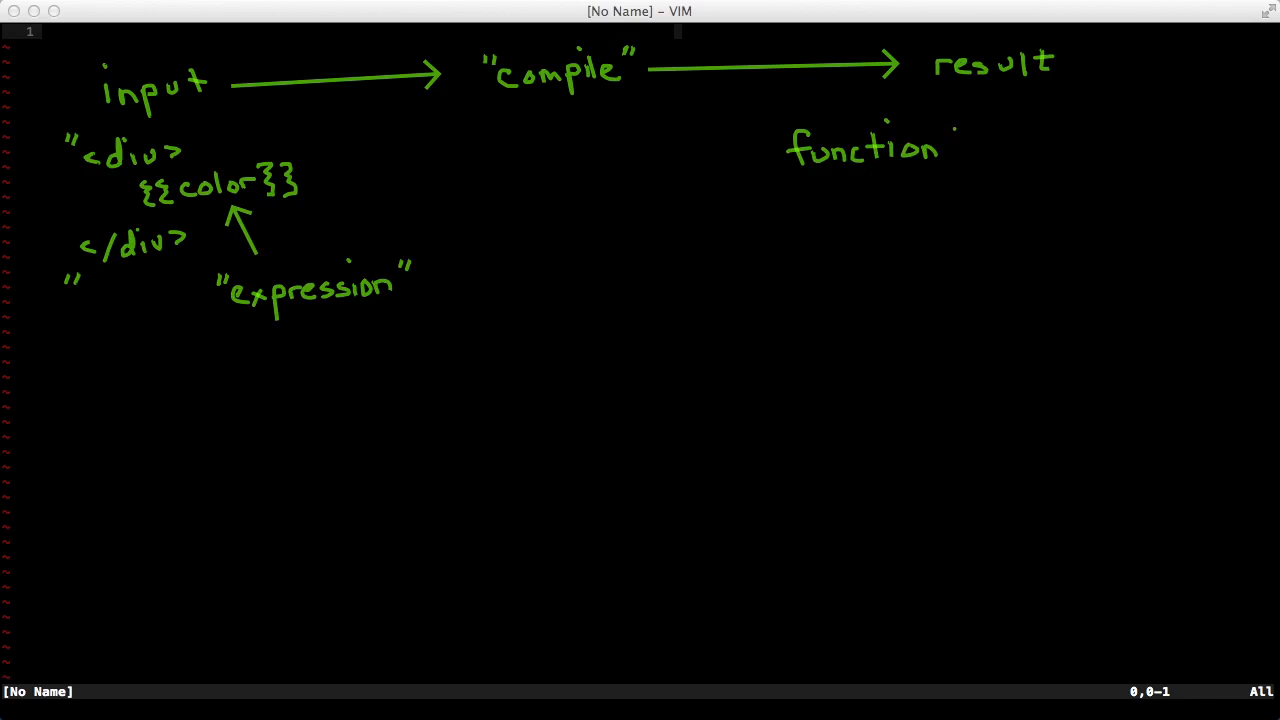
{"action": "type", "text": "(context){"}
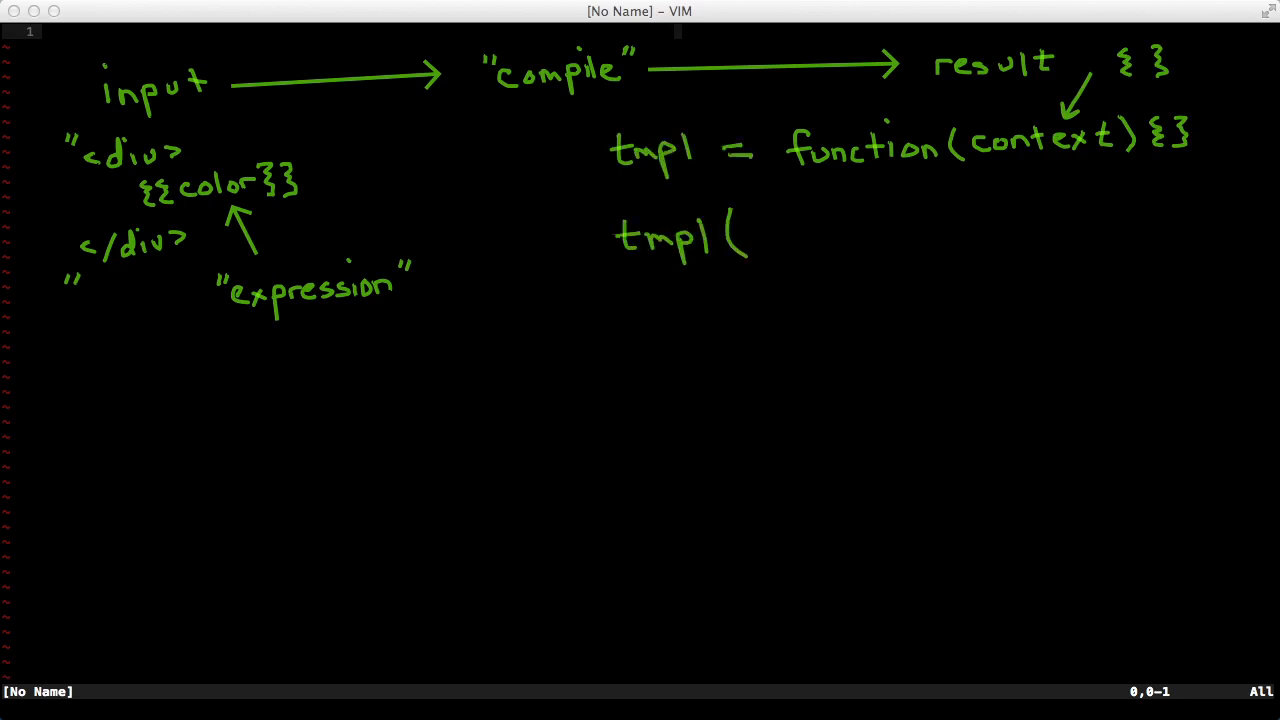
{"action": "type", "text": "{color:\"blue\""}
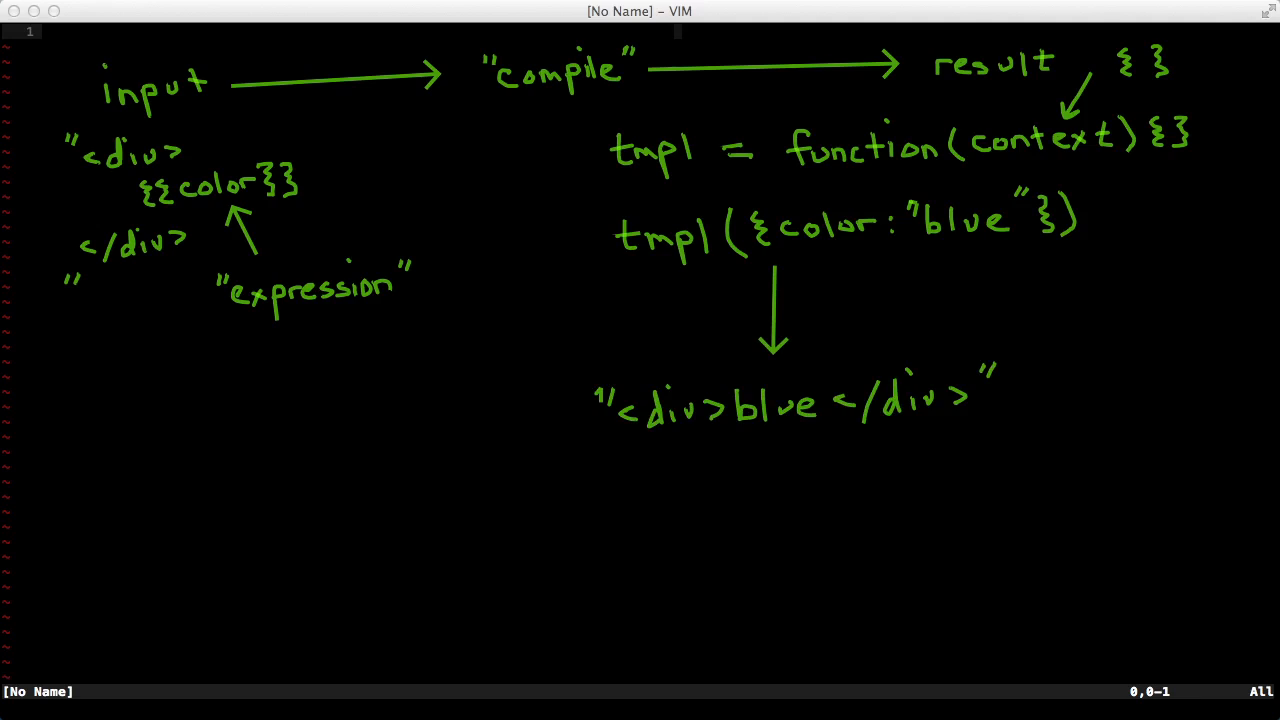
{"action": "left_click_drag", "start_coordinate": [310, 178], "coordinate": [725, 360]}
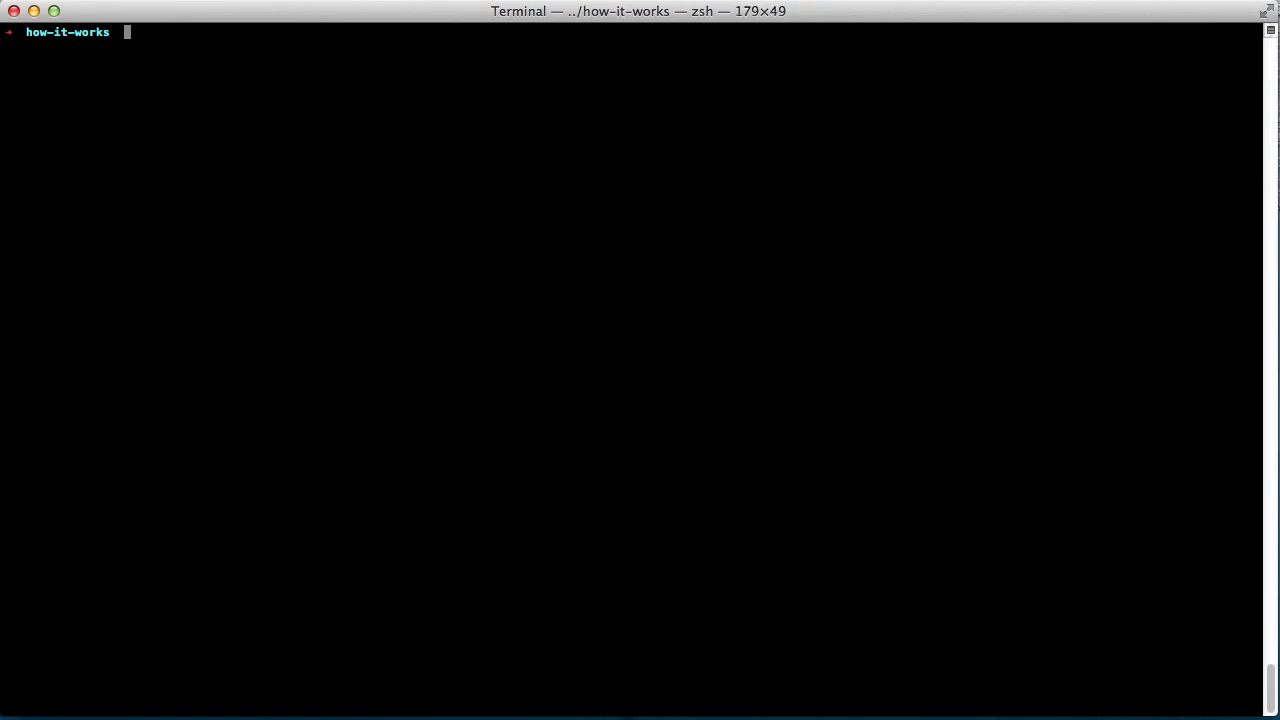
Step: Download handlebars.js and jquery.js with curl, then touch index.html and app.js
{"action": "type", "text": "curl http://cloud.github.com/downloads/wycats/handlebars.js/handlebars-1.0.rc.1.min.js >"}
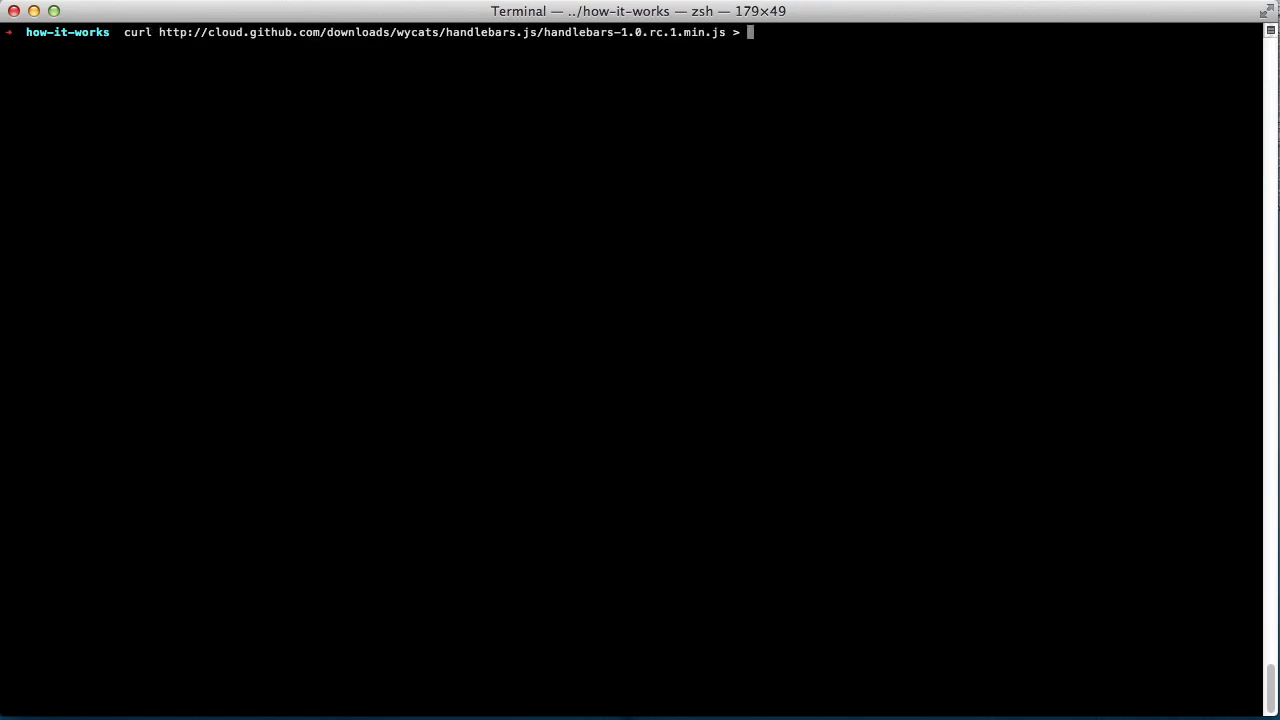
{"action": "key", "text": "Return"}
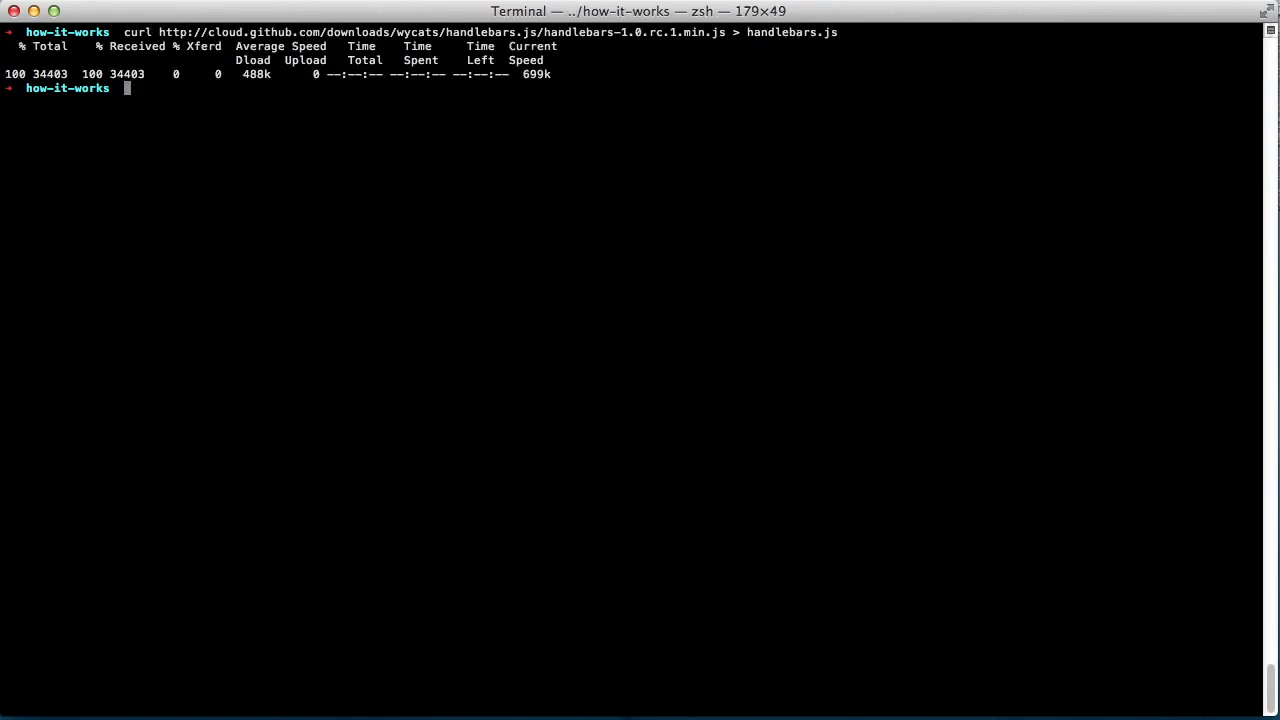
{"action": "type", "text": "curl http://code.jquery.com/jquery-1.8.3.min.js > jquery.js"}
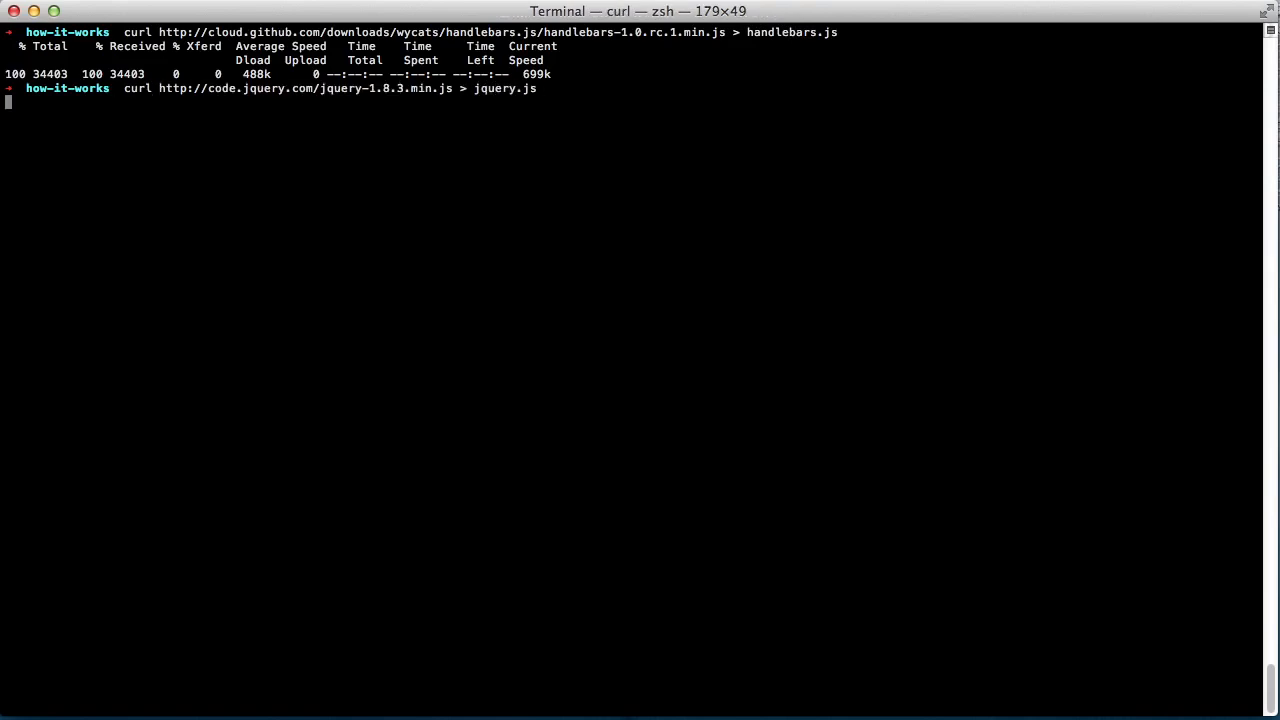
{"action": "type", "text": "touch ind"}
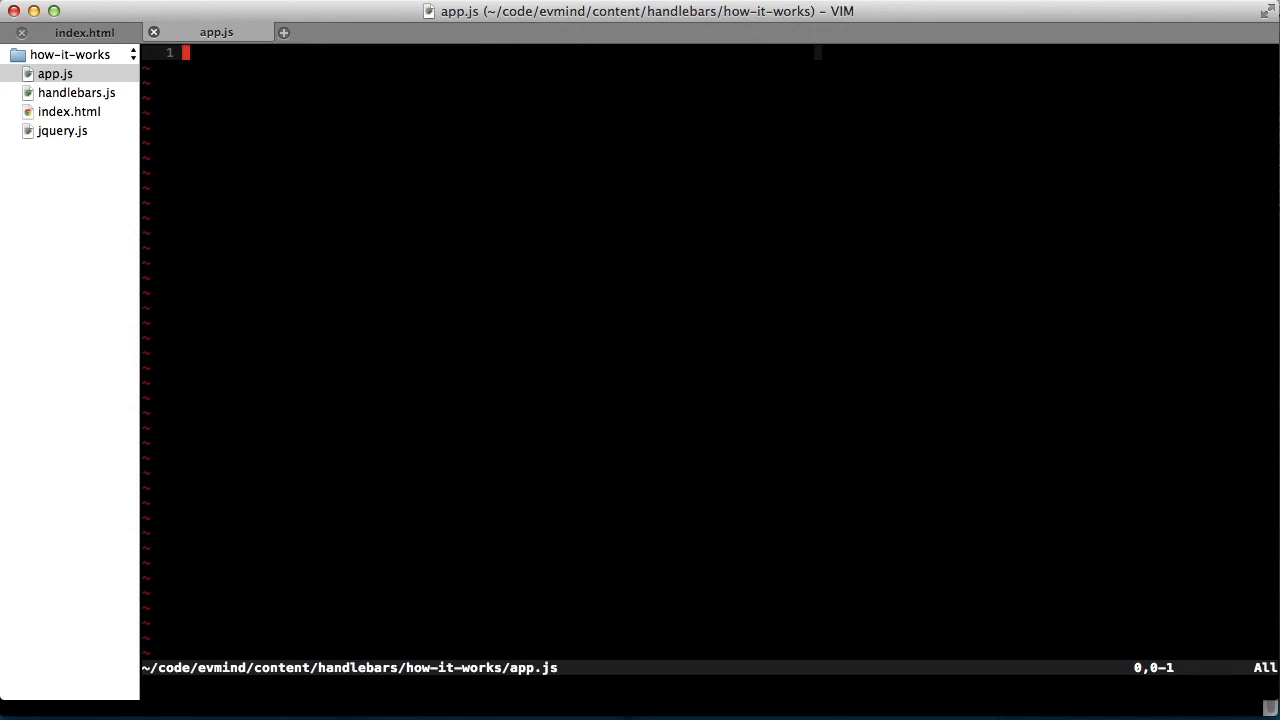
Step: In app.js's ready function, compile the <div>{{color}}</div> source with context color "blue"
{"action": "type", "text": "$(function () {"}
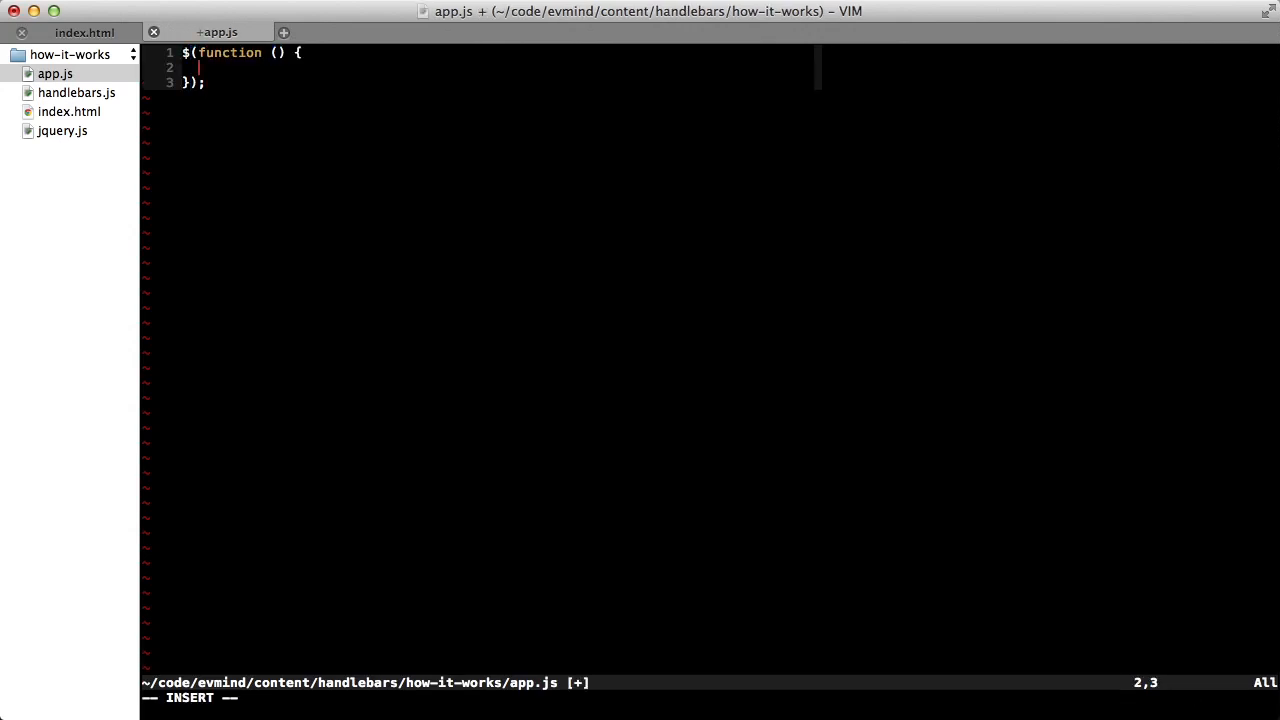
{"action": "type", "text": "var"}
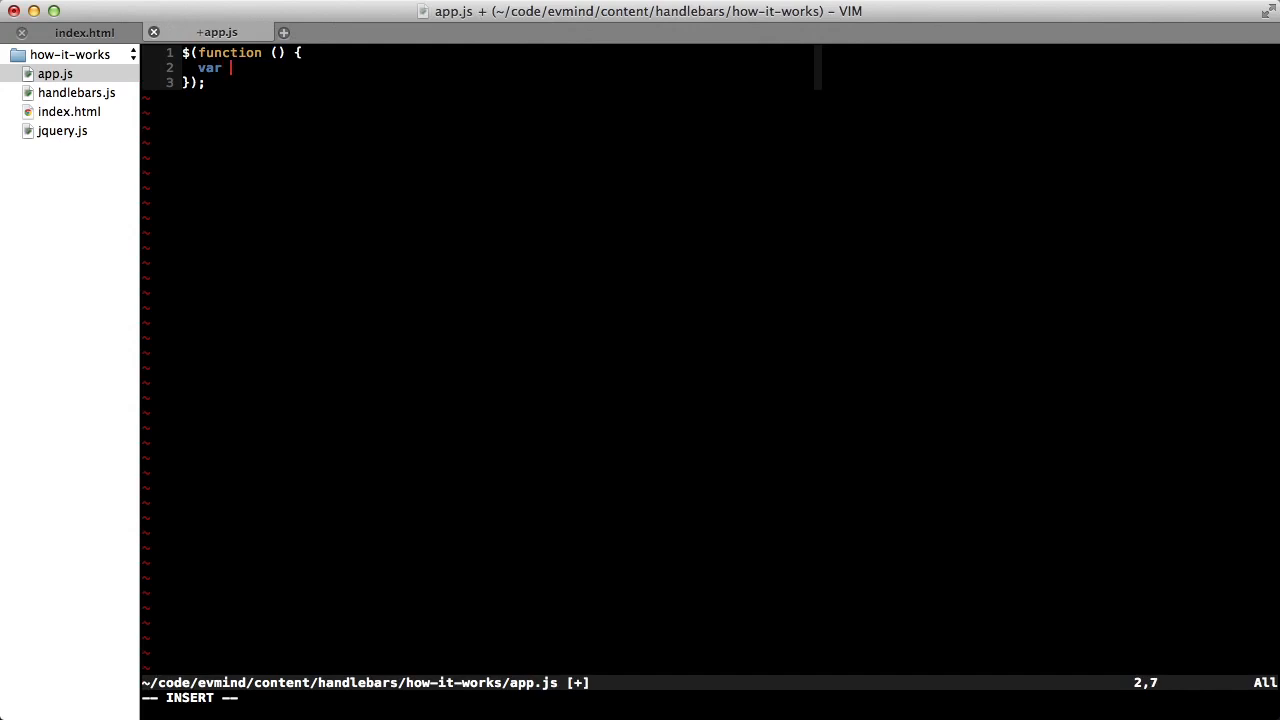
{"action": "type", "text": "source = \""}
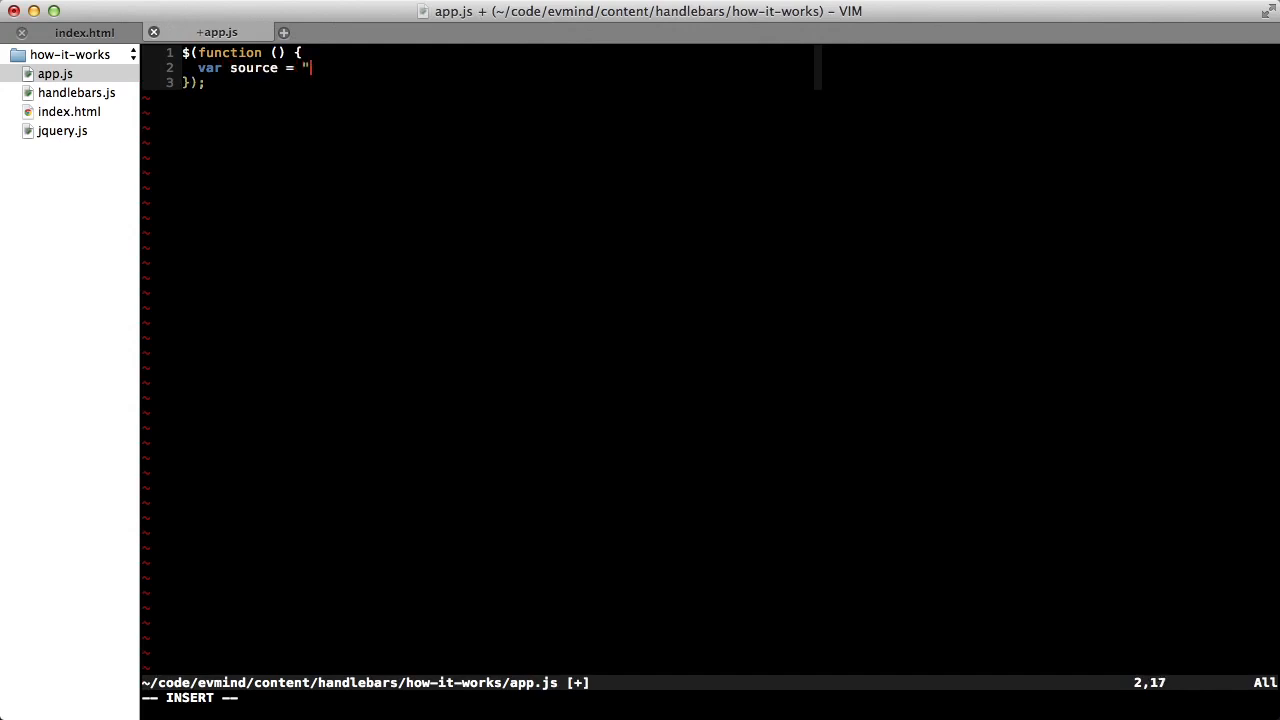
{"action": "type", "text": "<div>{{color}}"}
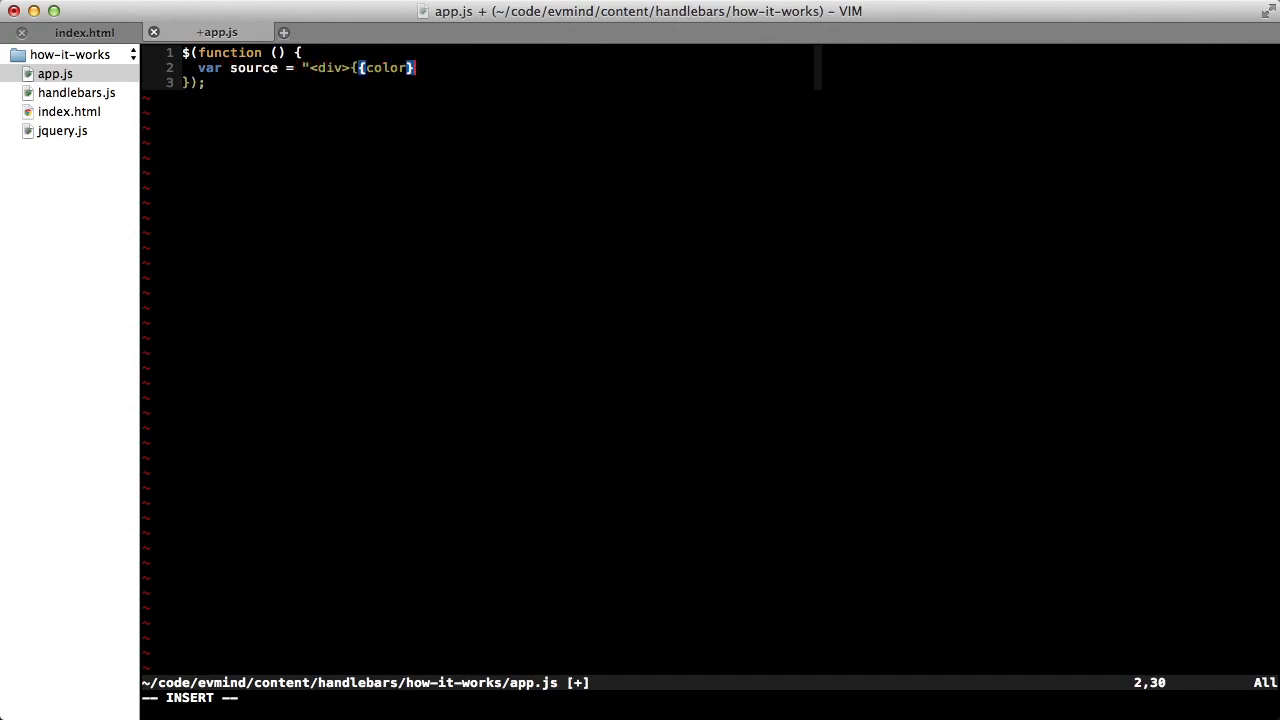
{"action": "type", "text": "}</div>\";"}
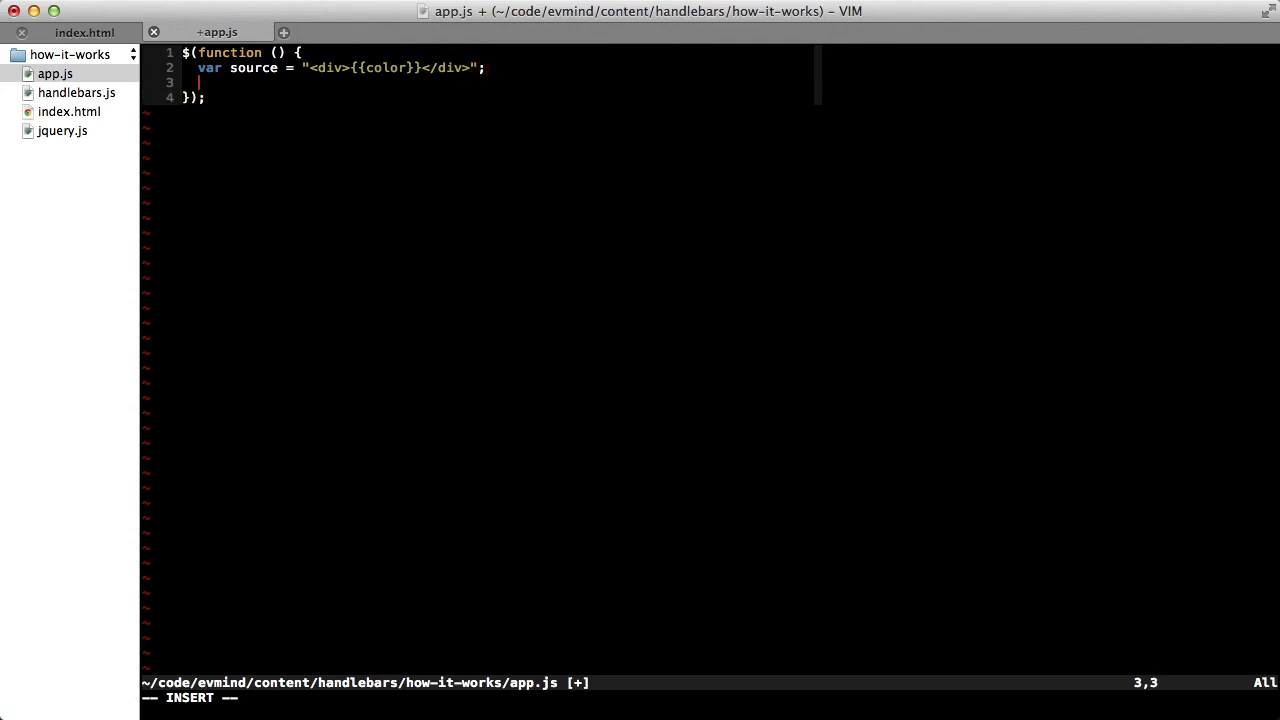
{"action": "type", "text": "var template = Handleba"}
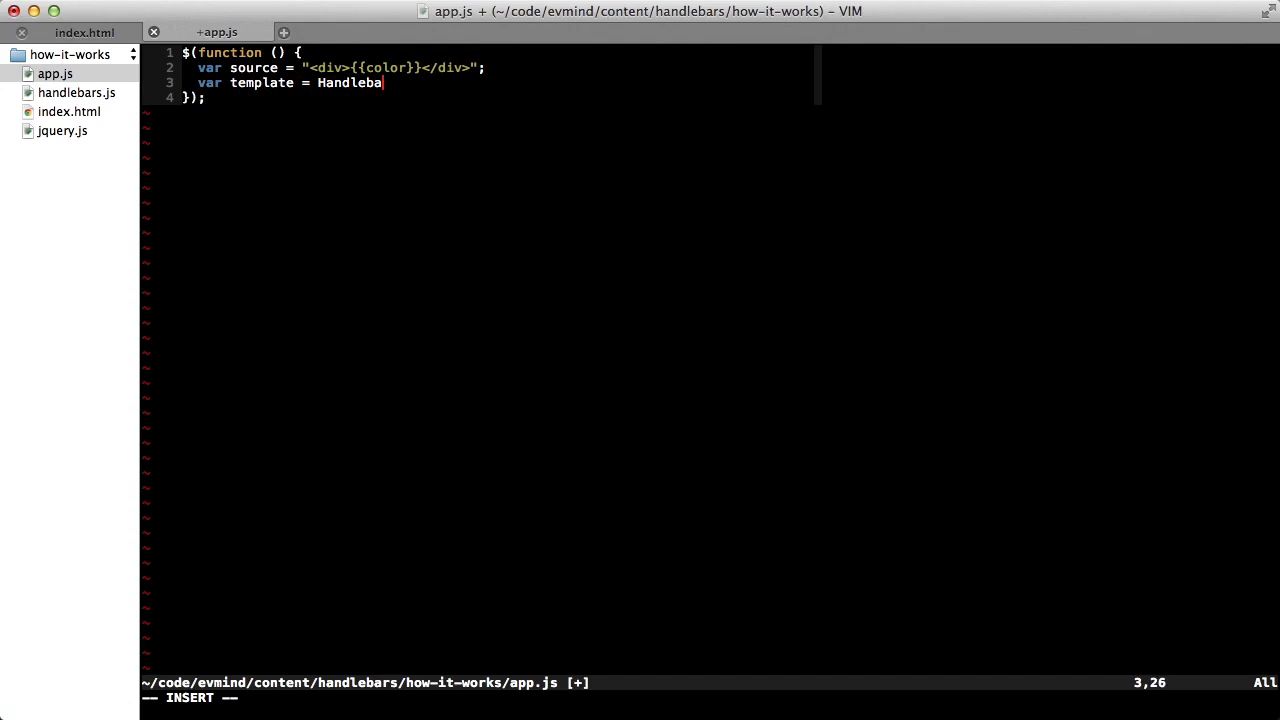
{"action": "type", "text": "rs.compile(source);"}
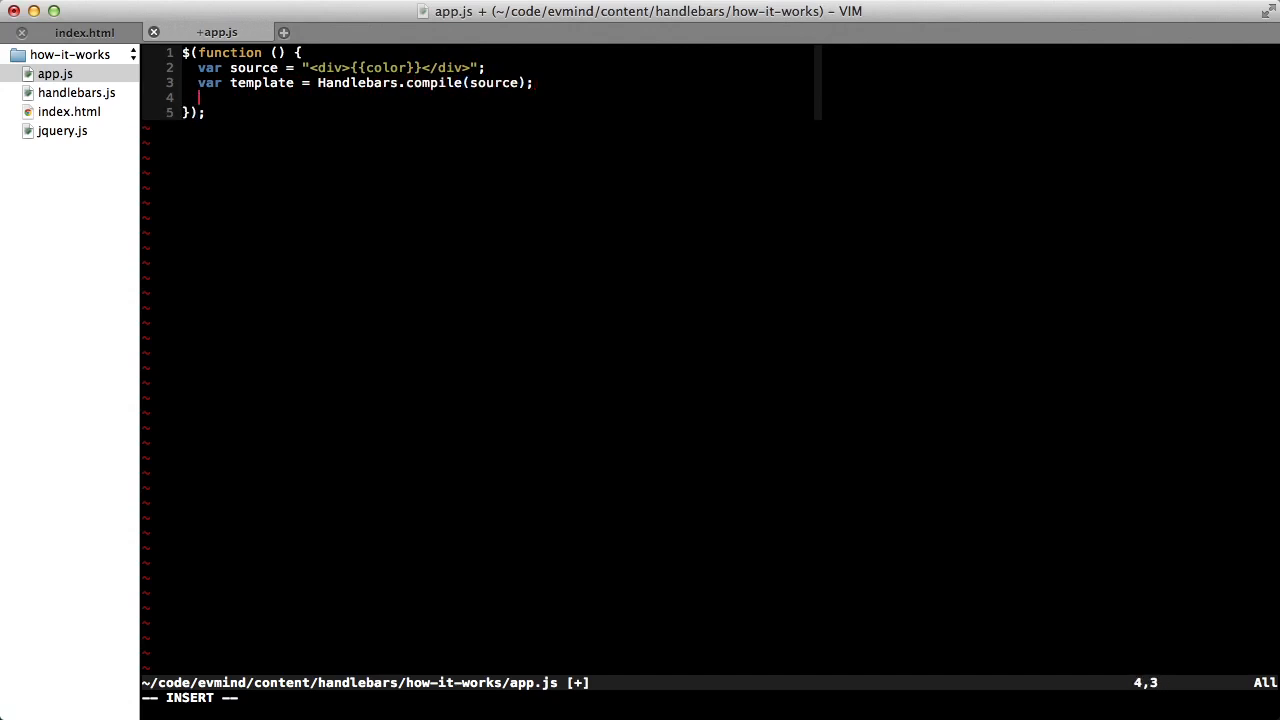
{"action": "type", "text": "var context = {"}
{"action": "type", "text": "col"}
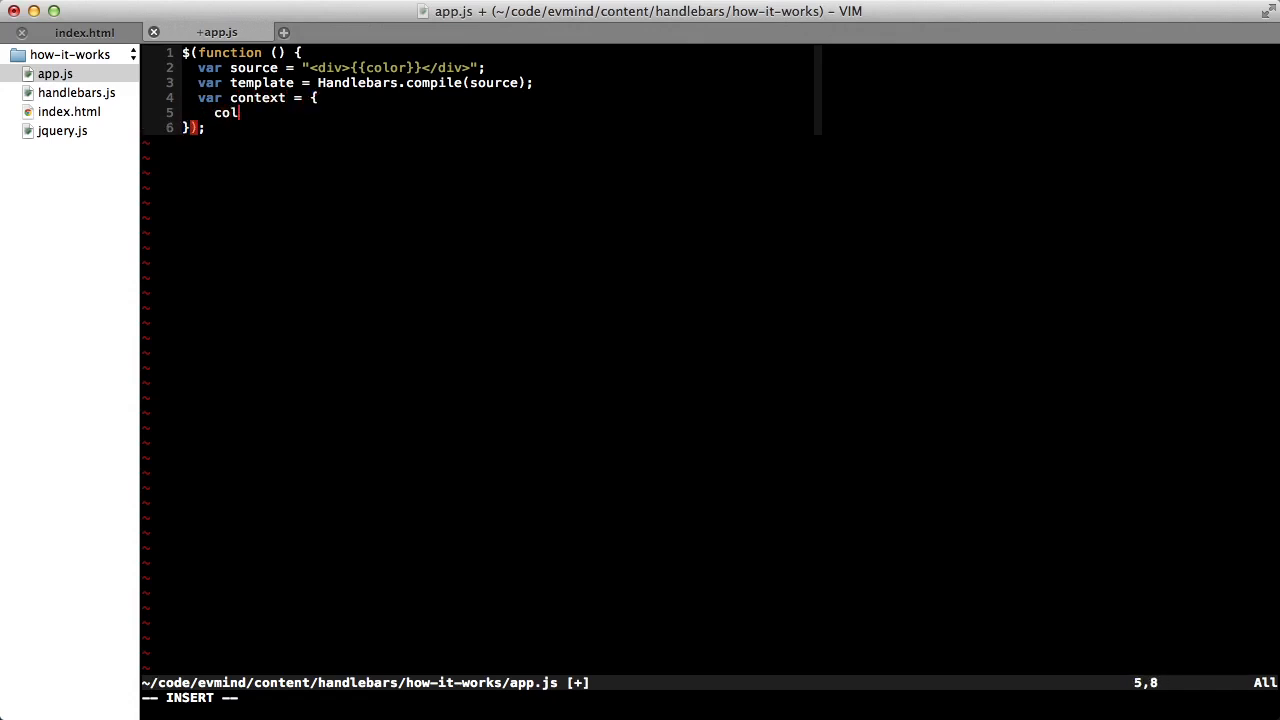
{"action": "type", "text": "or: \"blue\""}
{"action": "type", "text": "};"}
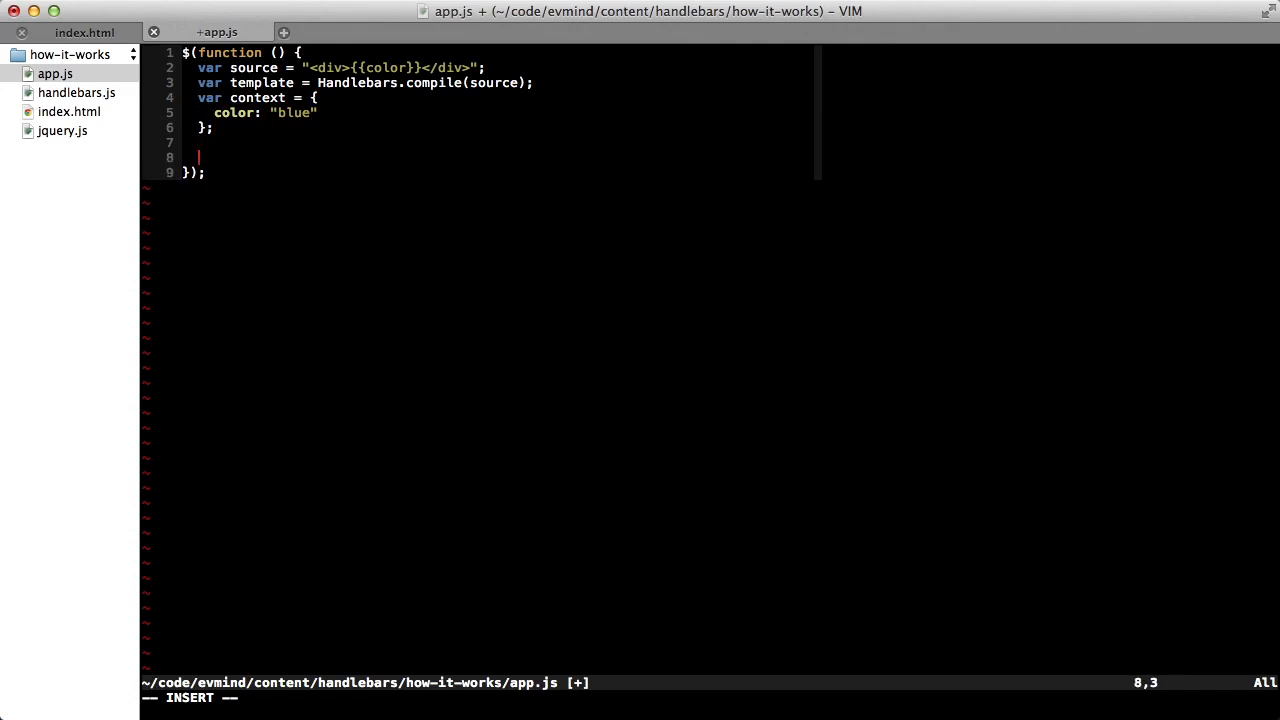
Step: Add 'var html = template(context);' and '$(document.body).html(html);' to render into the body
{"action": "type", "text": "var html ="}
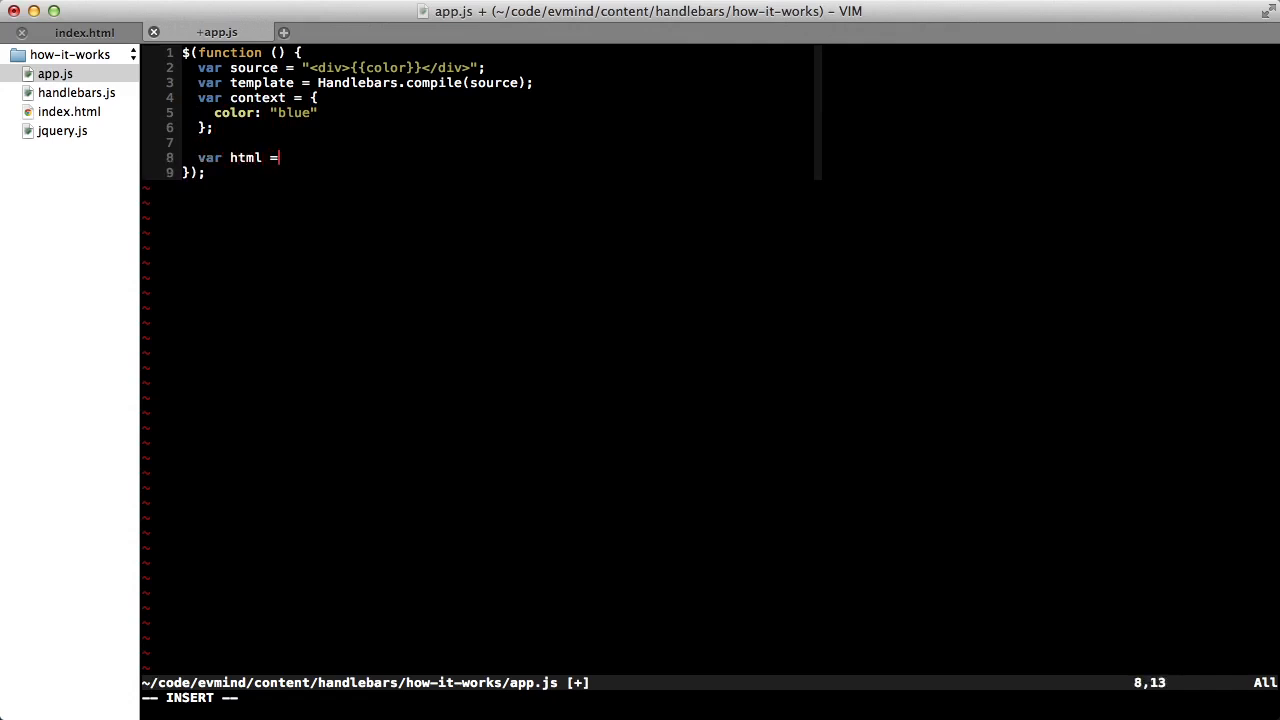
{"action": "type", "text": "template(conte"}
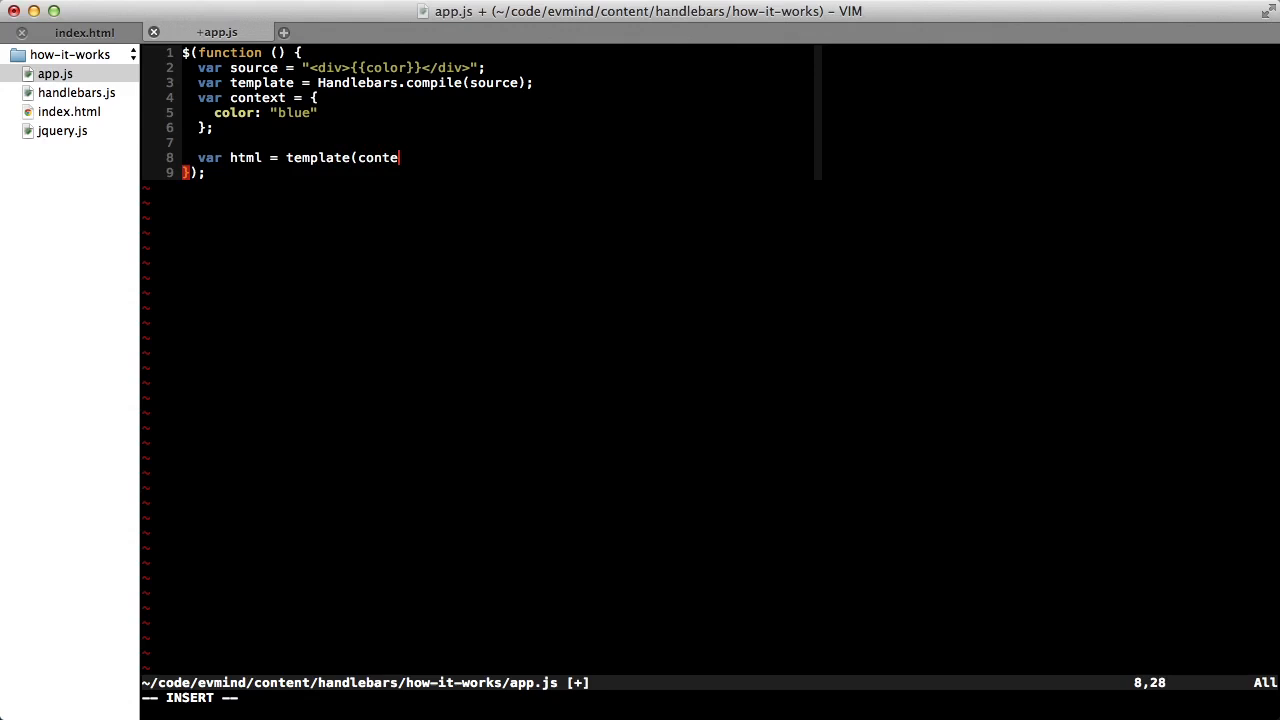
{"action": "type", "text": "xt);"}
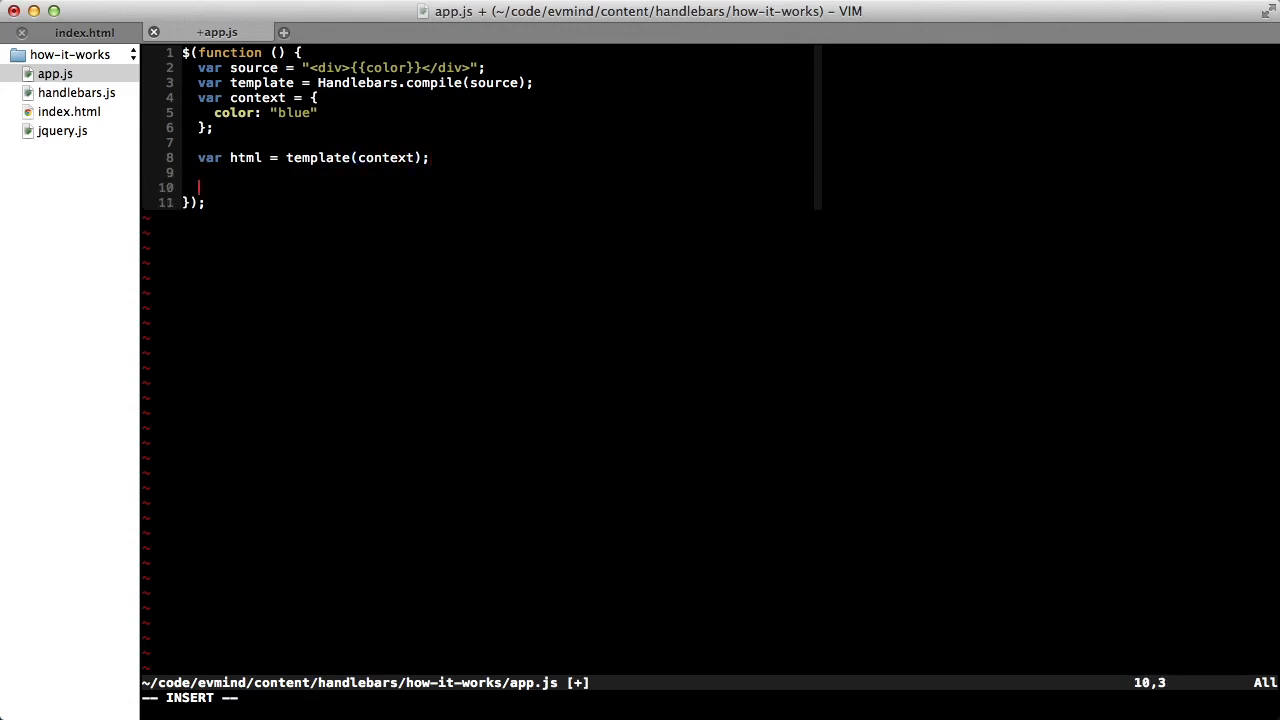
{"action": "type", "text": "$(document.bod"}
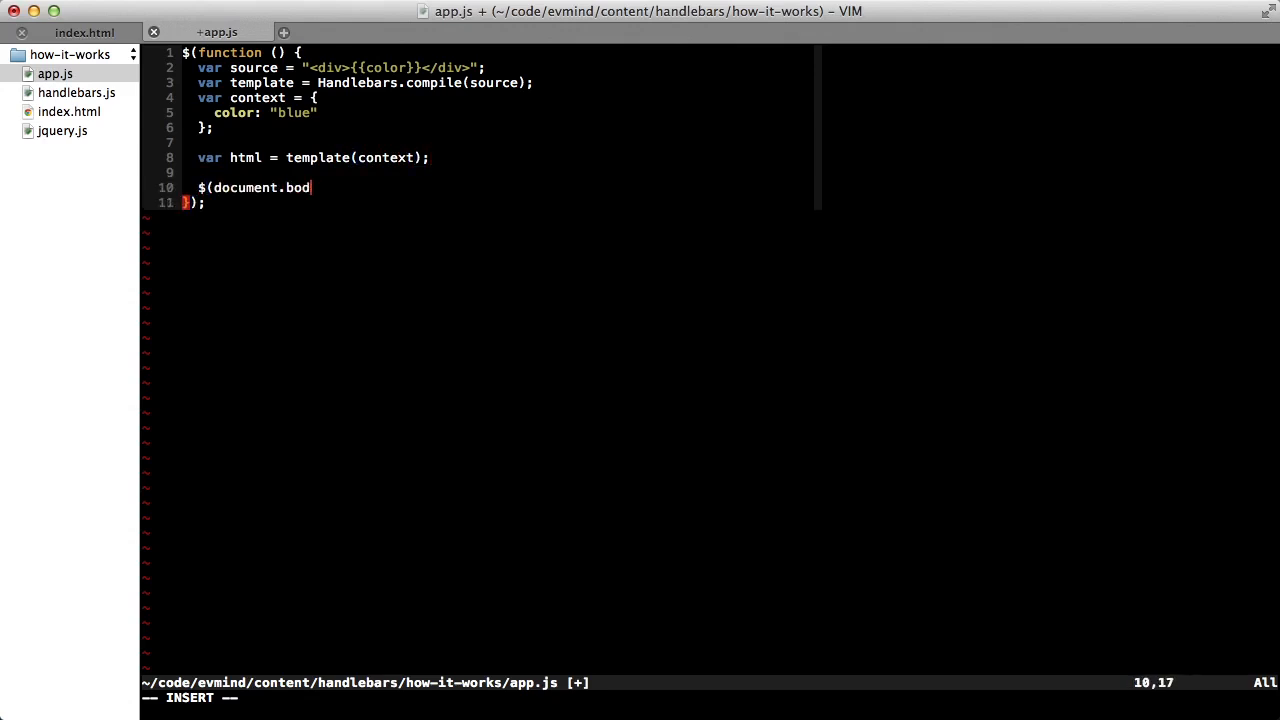
{"action": "type", "text": "y).html(htm"}
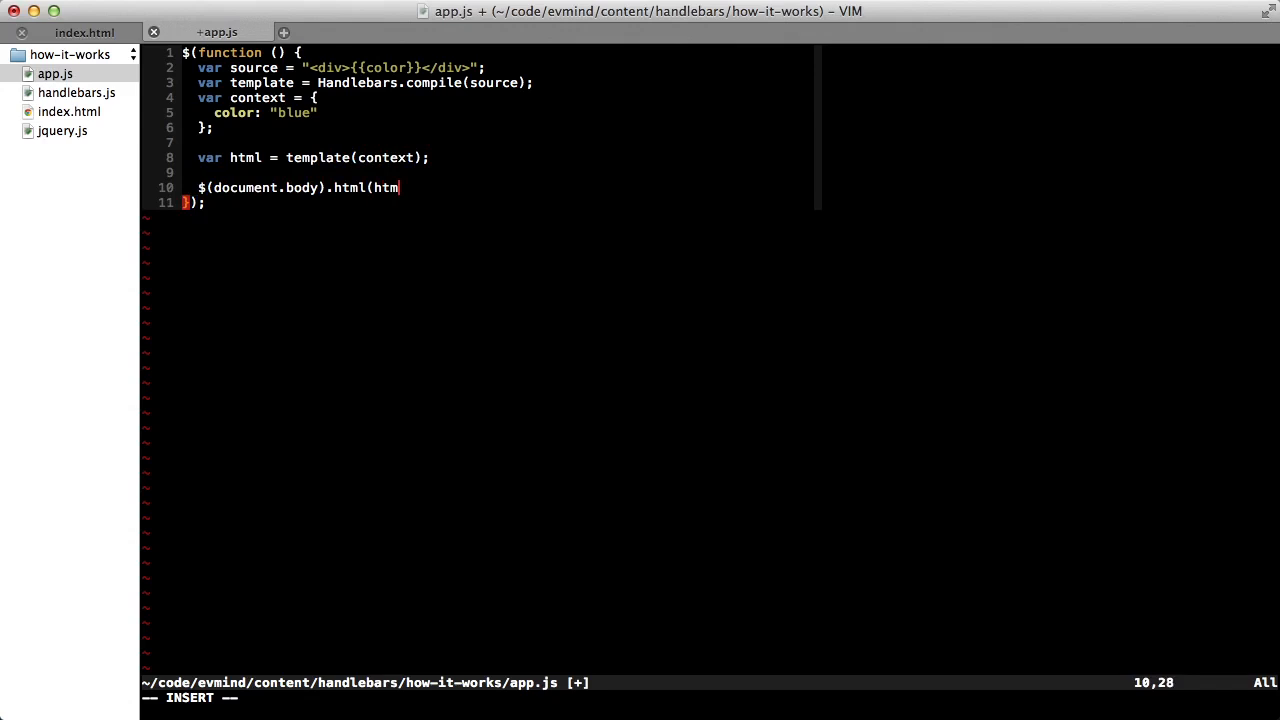
{"action": "type", "text": "l);"}
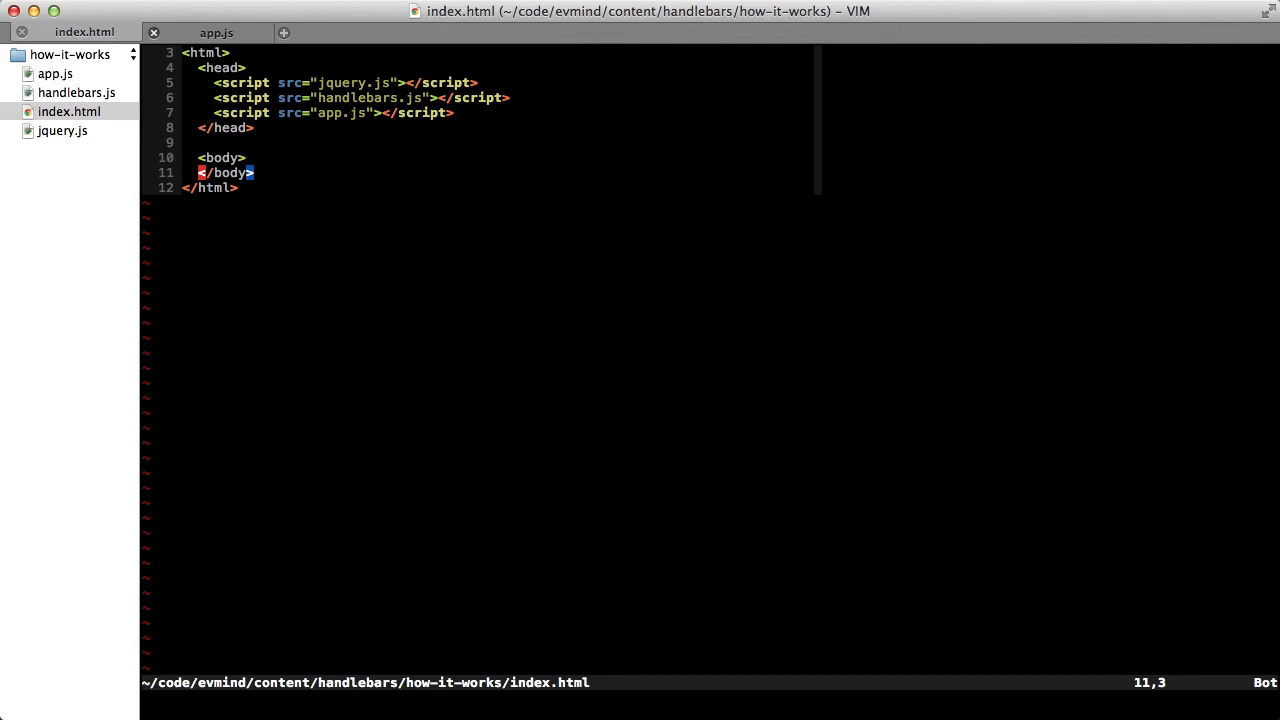
Step: Add a color-template text/x-handlebars-template script wrapping <div>{{color}}</div> to index.html
{"action": "type", "text": "<sc"}
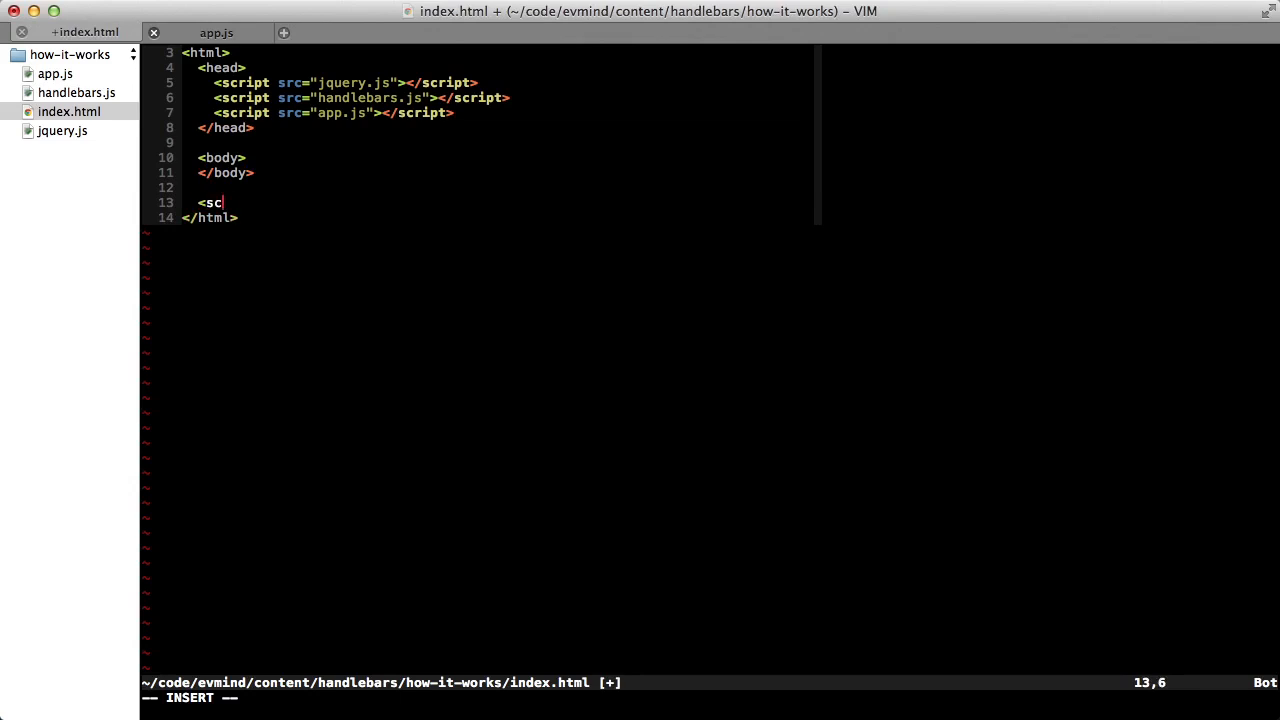
{"action": "type", "text": "ript id=\"co"}
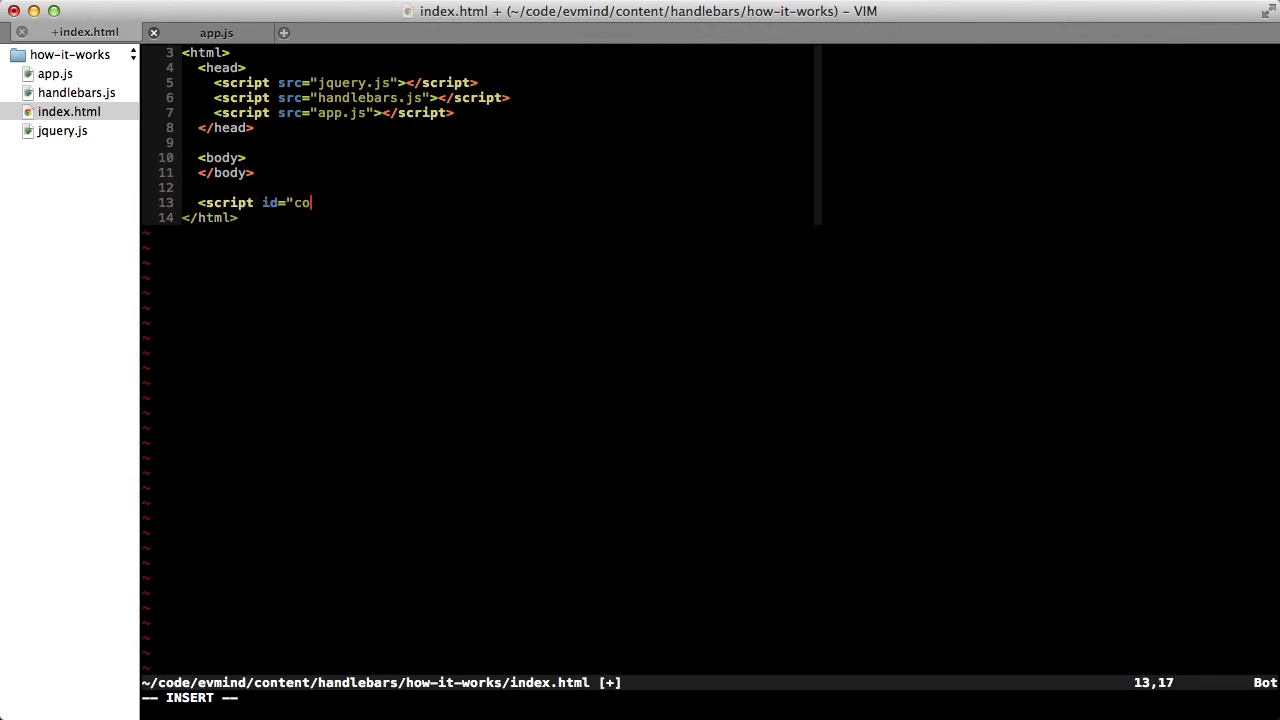
{"action": "type", "text": "lor-template\""}
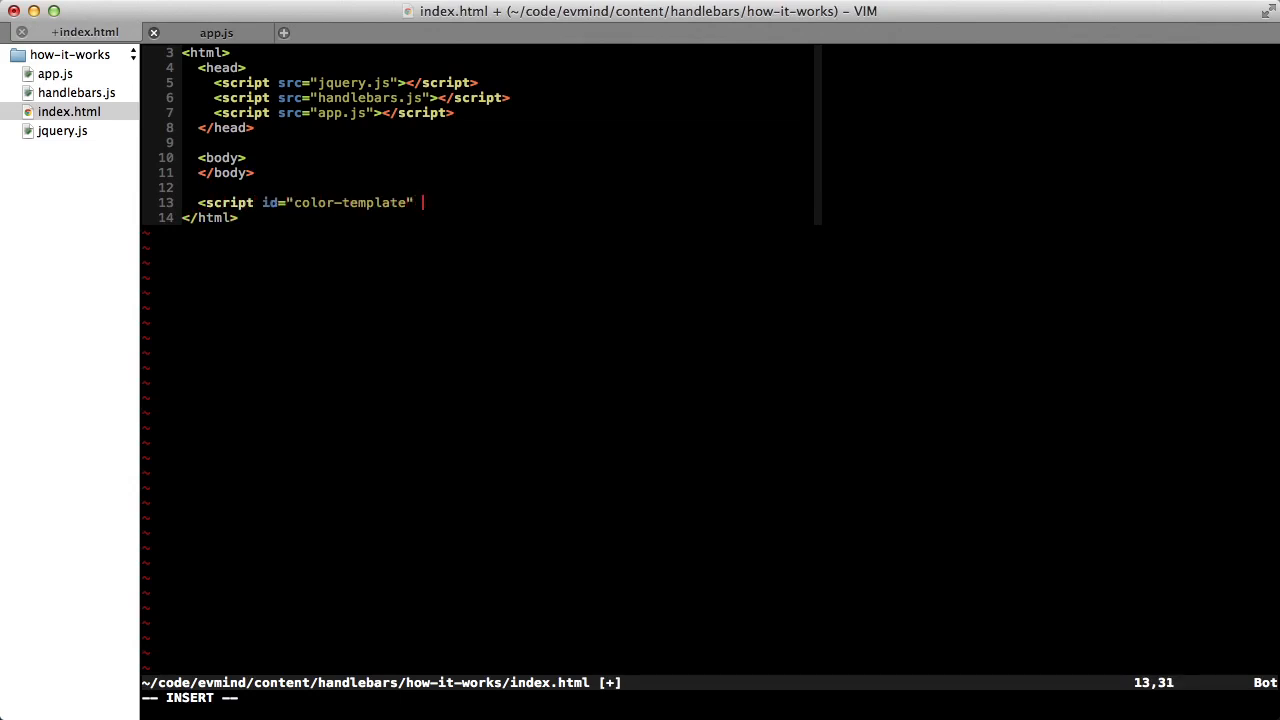
{"action": "type", "text": "type=\""}
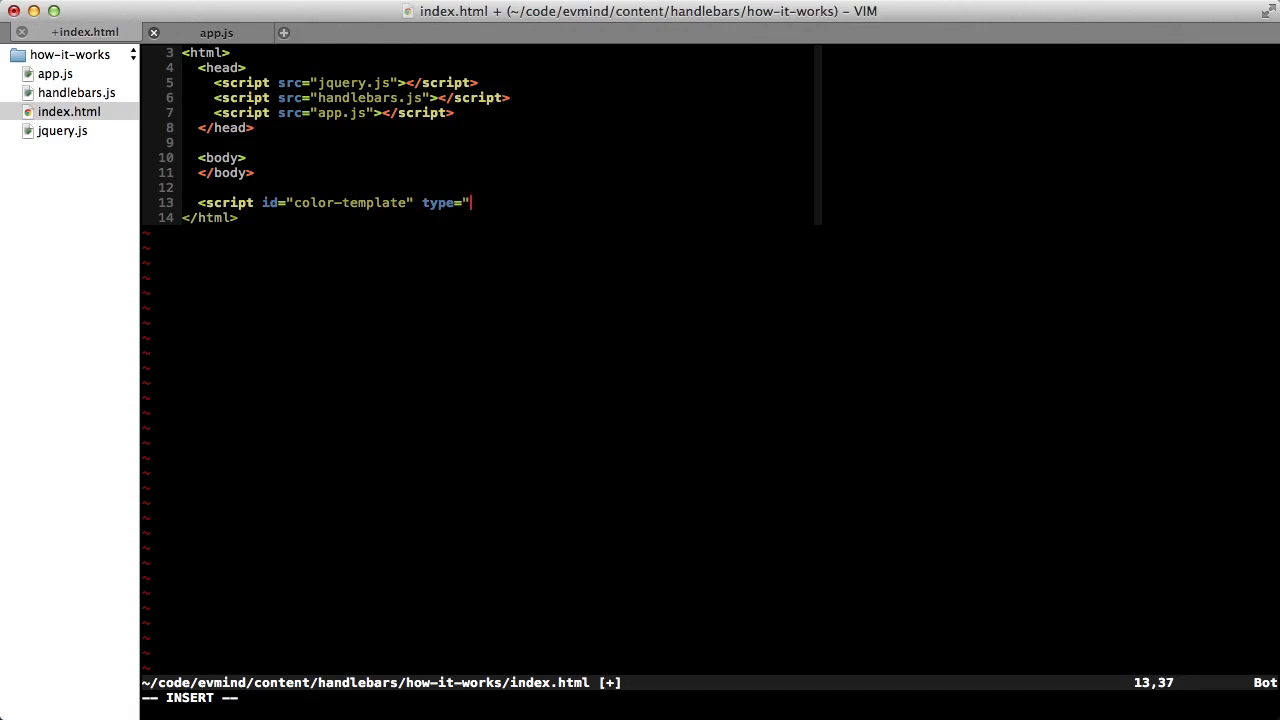
{"action": "type", "text": "text/x-hand"}
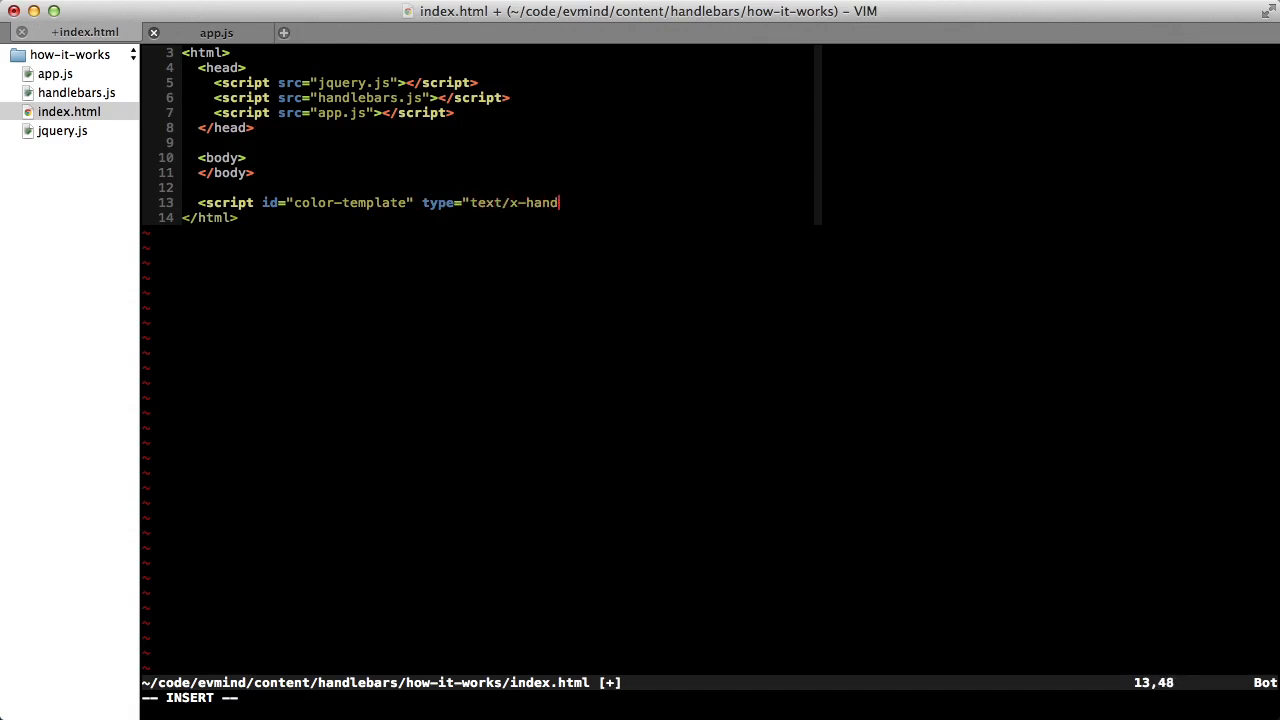
{"action": "type", "text": "lebars-template\">"}
{"action": "type", "text": "<div>"}
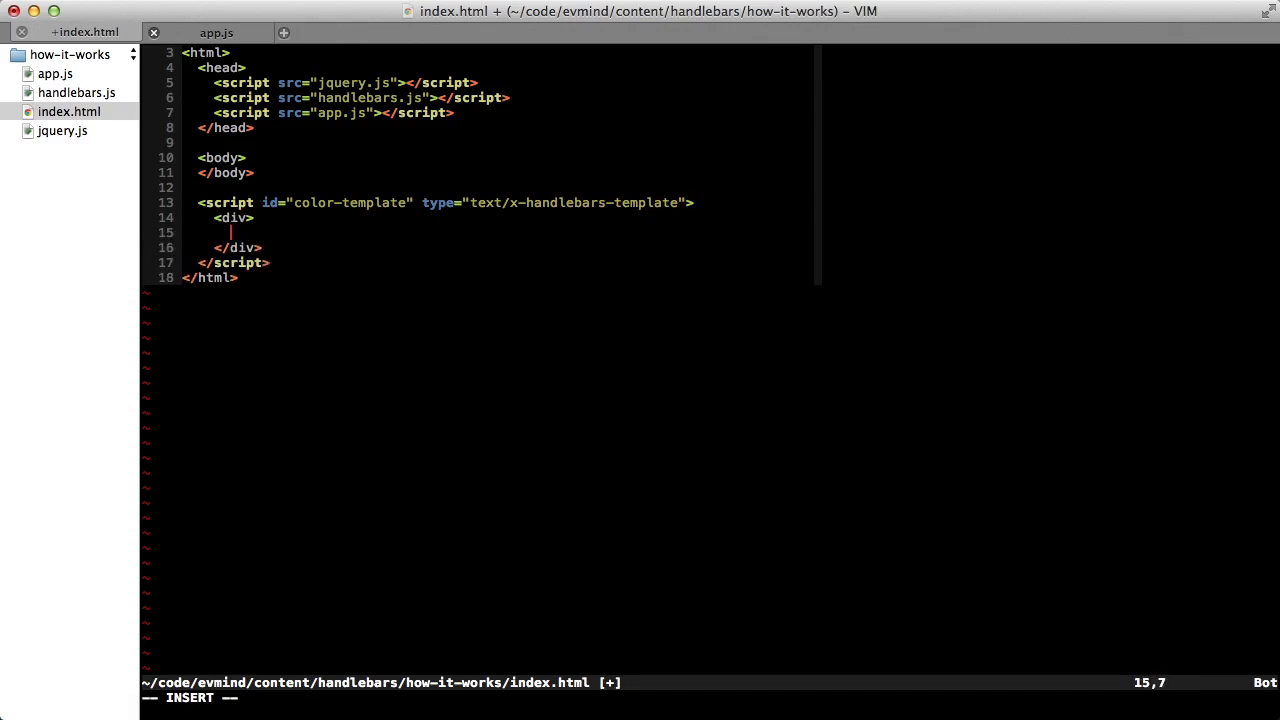
{"action": "type", "text": "{{color}}"}
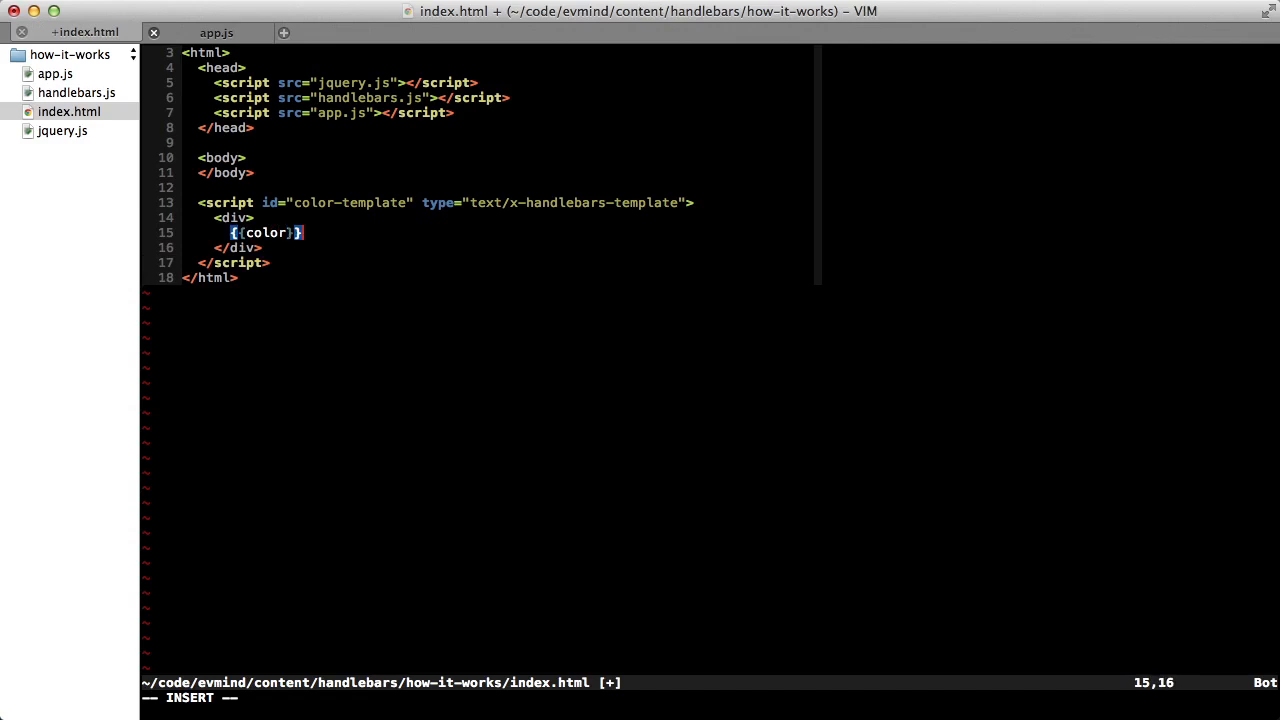
{"action": "left_click", "coordinate": [216, 32]}
{"action": "type", "text": ":2"}
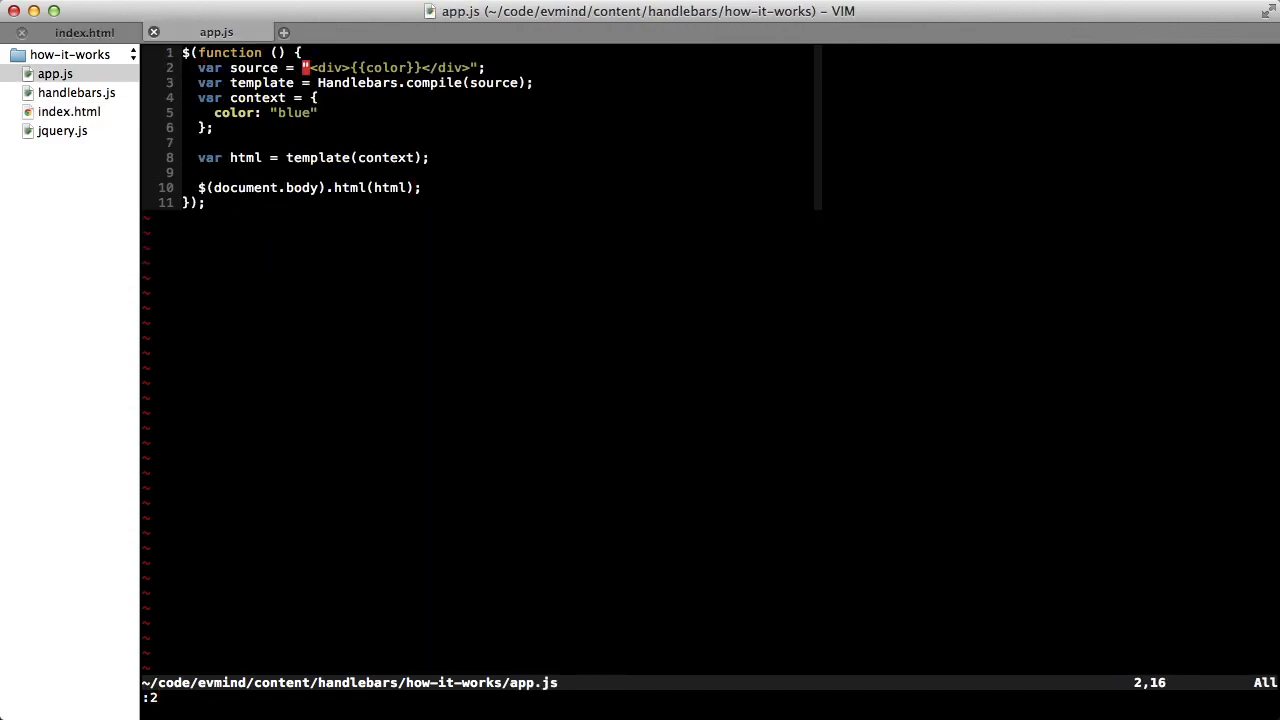
Step: Replace app.js's inline source string with $("#color-template").html()
{"action": "type", "text": "$(\""}
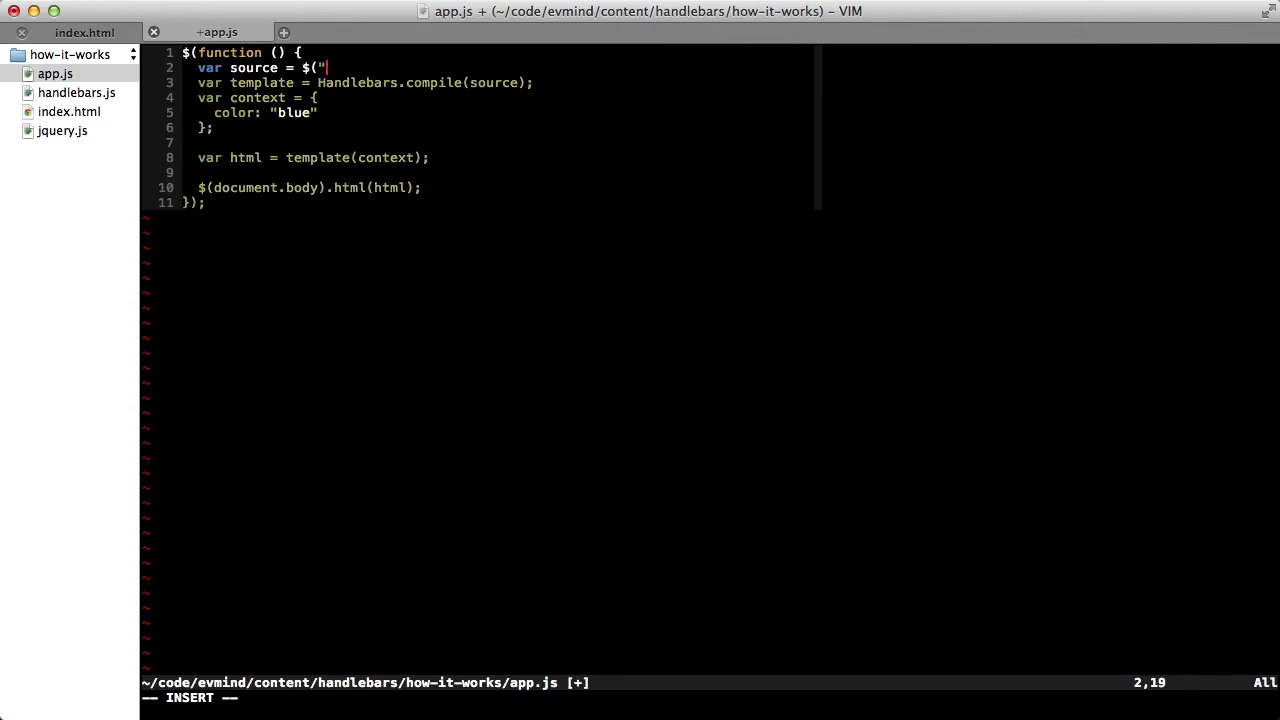
{"action": "type", "text": "#color-template"}
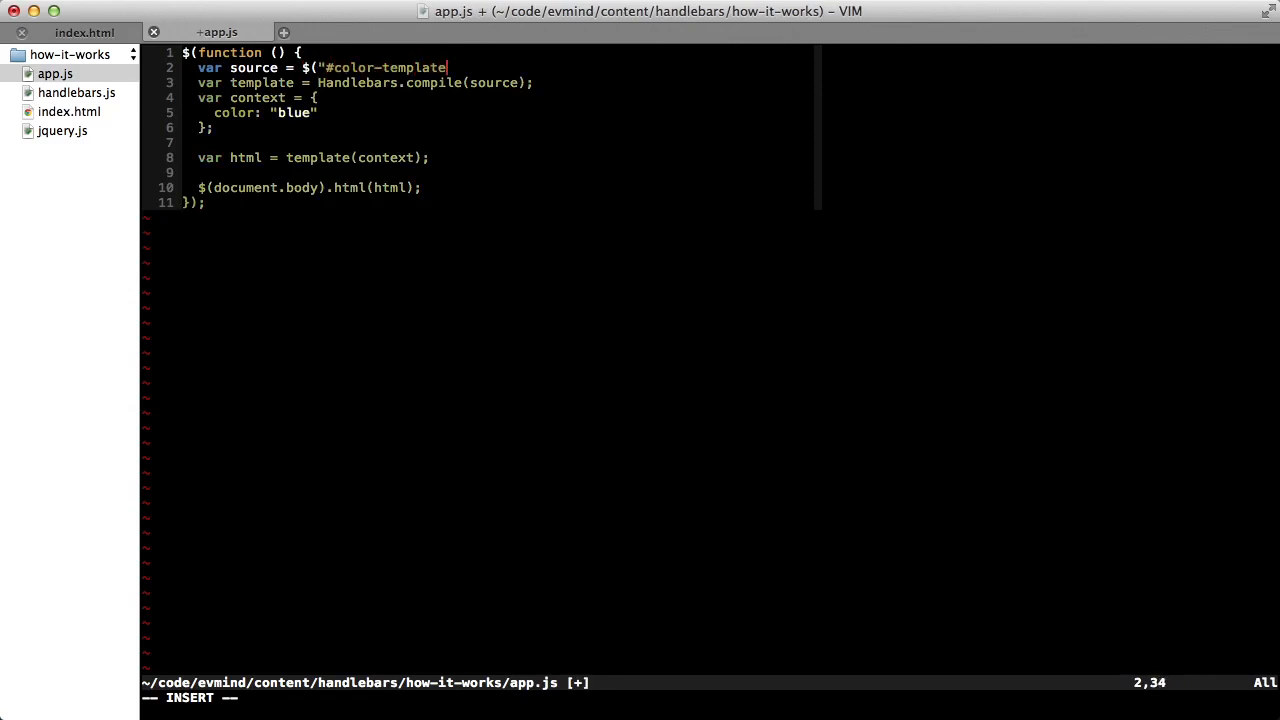
{"action": "type", "text": "\").html();"}
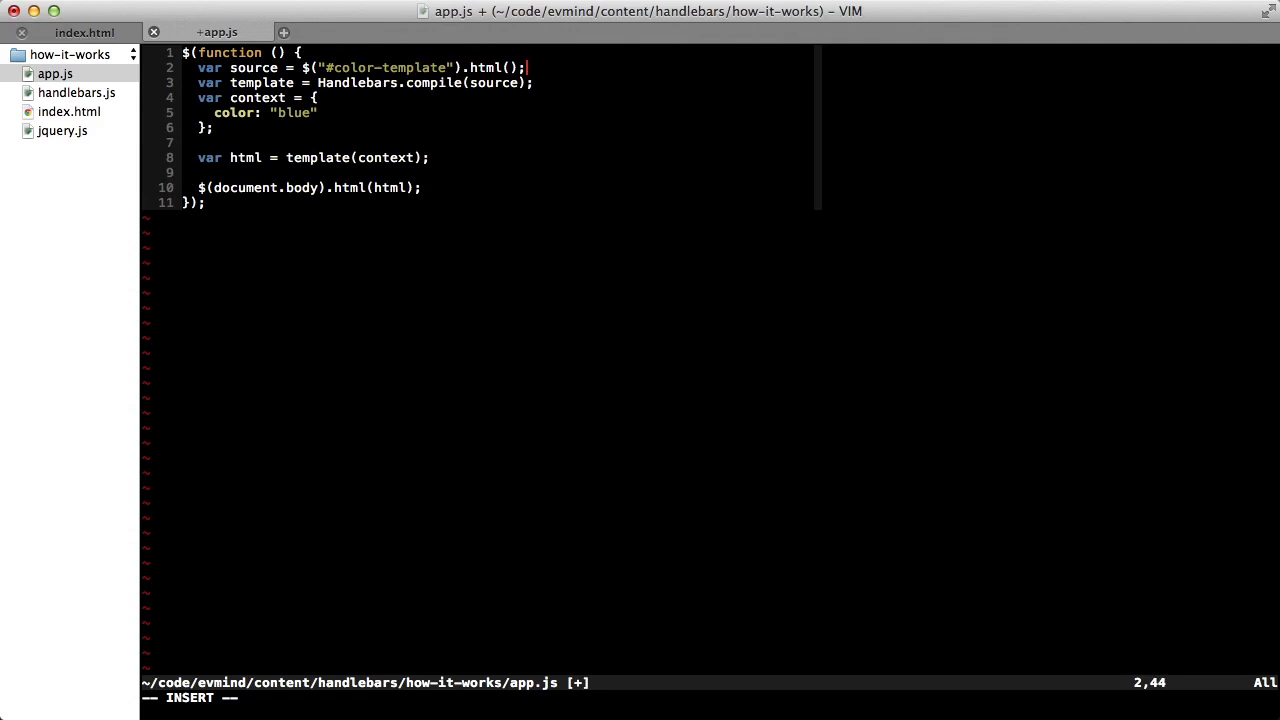